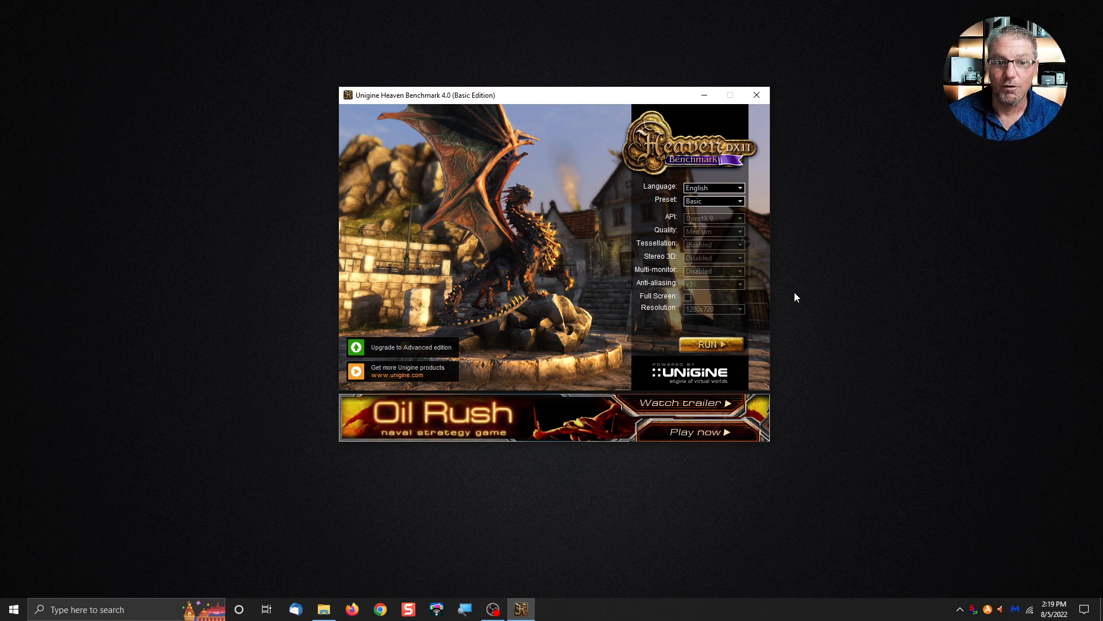
{"action": "mouse_move", "coordinate": [786, 336]}
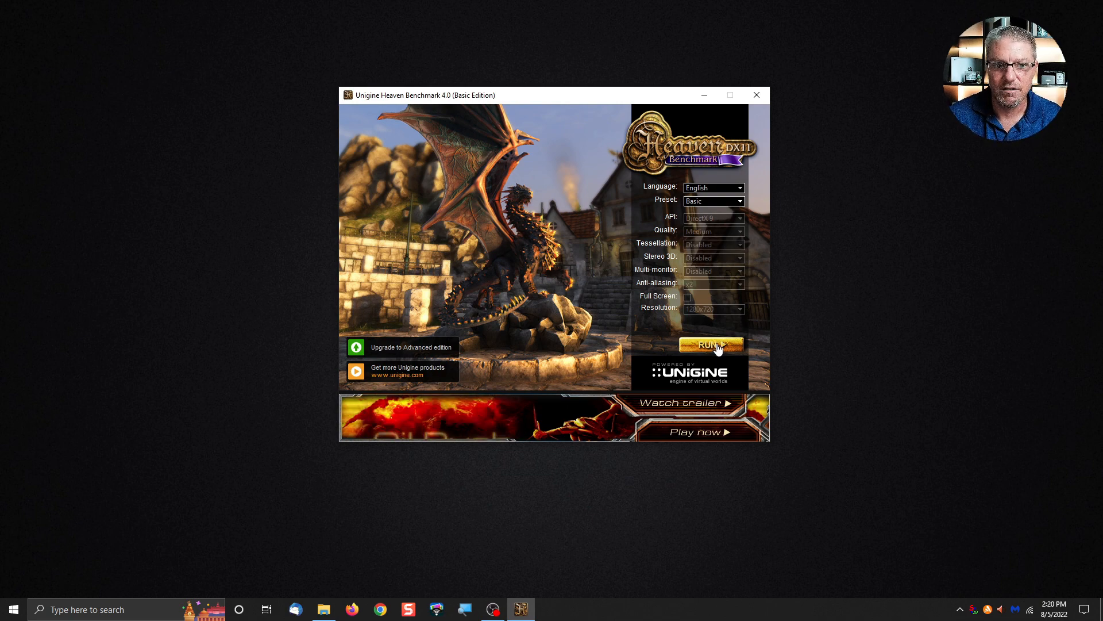
Select the Extreme preset in the launcher and start the benchmark run.
{"action": "left_click", "coordinate": [711, 344]}
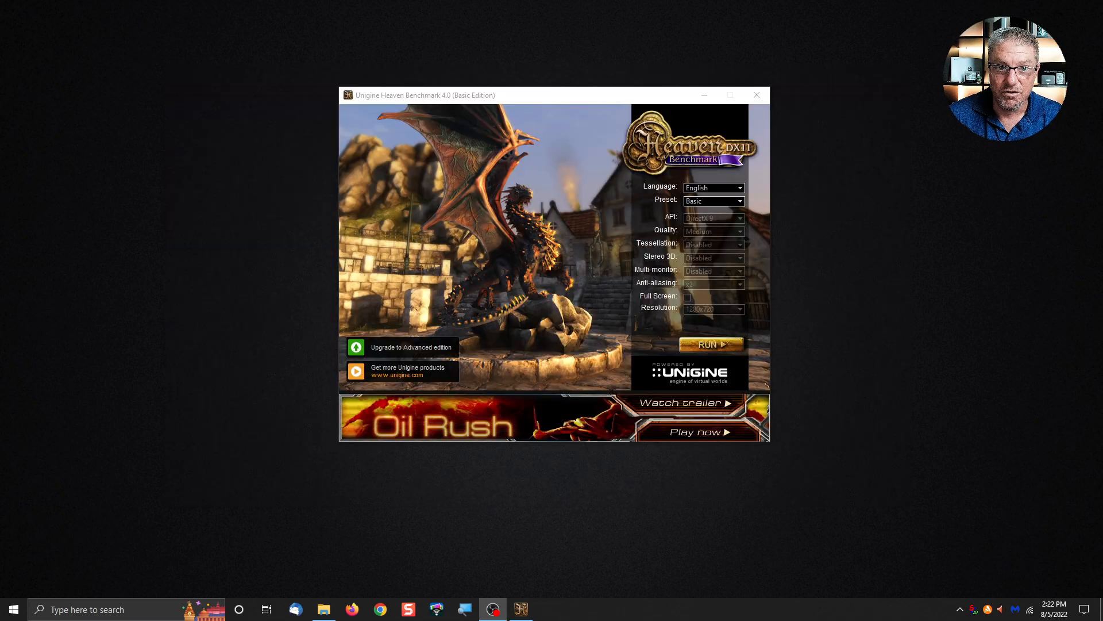
{"action": "left_click", "coordinate": [712, 200]}
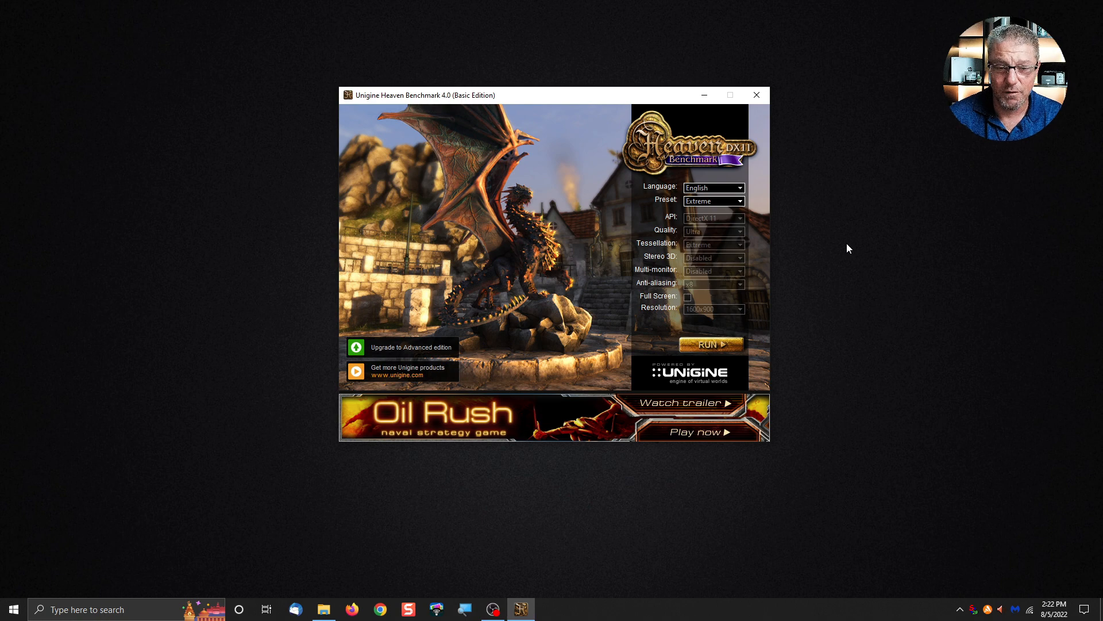
{"action": "mouse_move", "coordinate": [816, 315]}
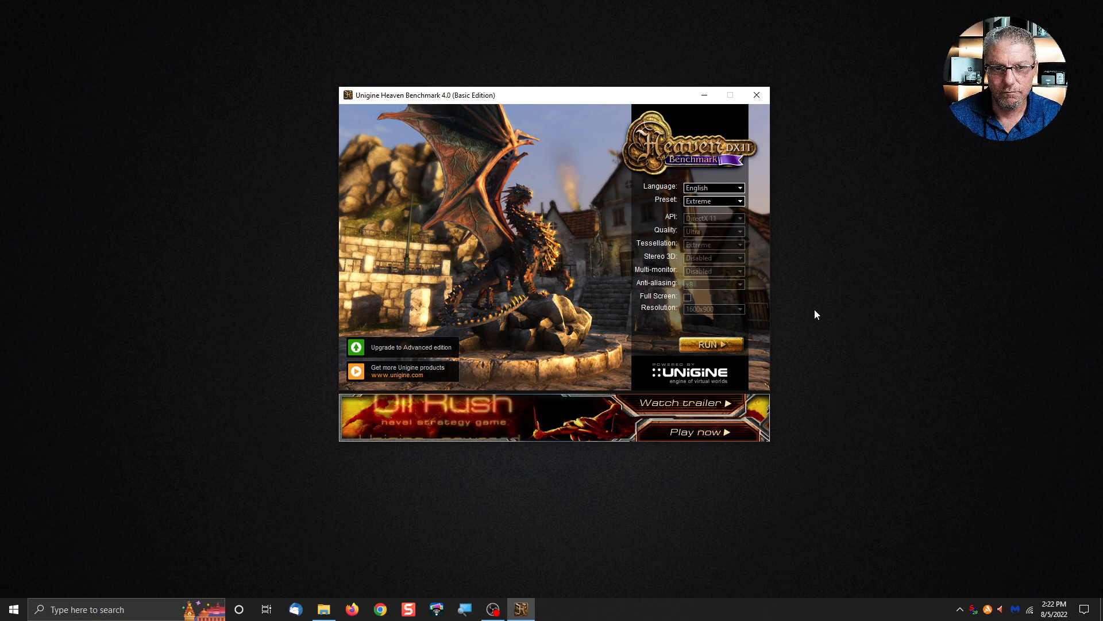
{"action": "left_click", "coordinate": [710, 344]}
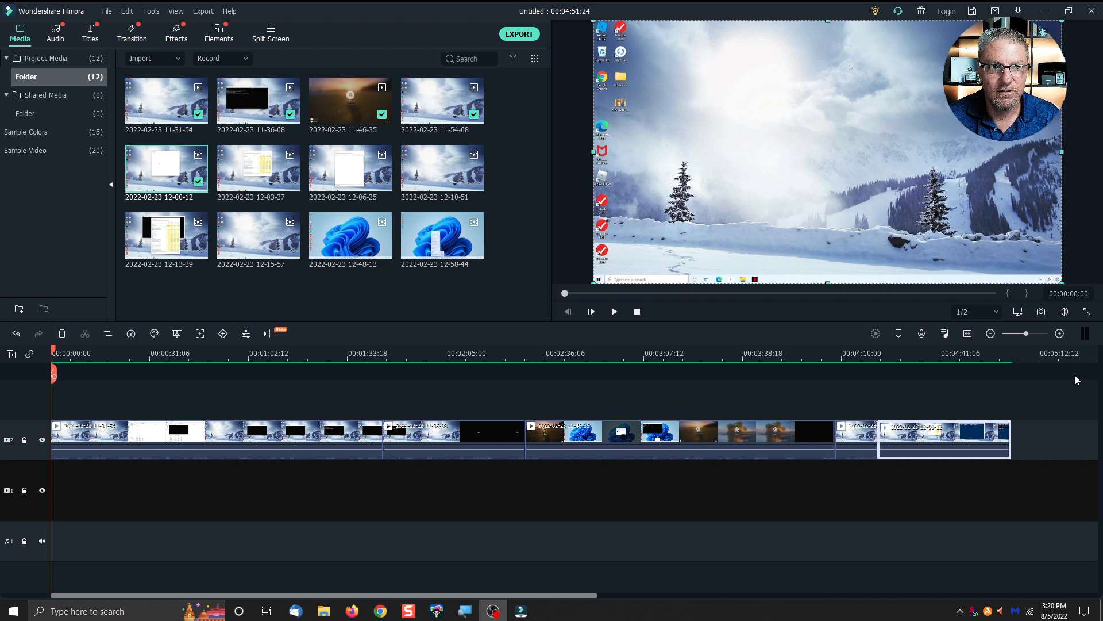
Export the project as MP4 'test 1' saved to Y:/working.
{"action": "left_click", "coordinate": [519, 34]}
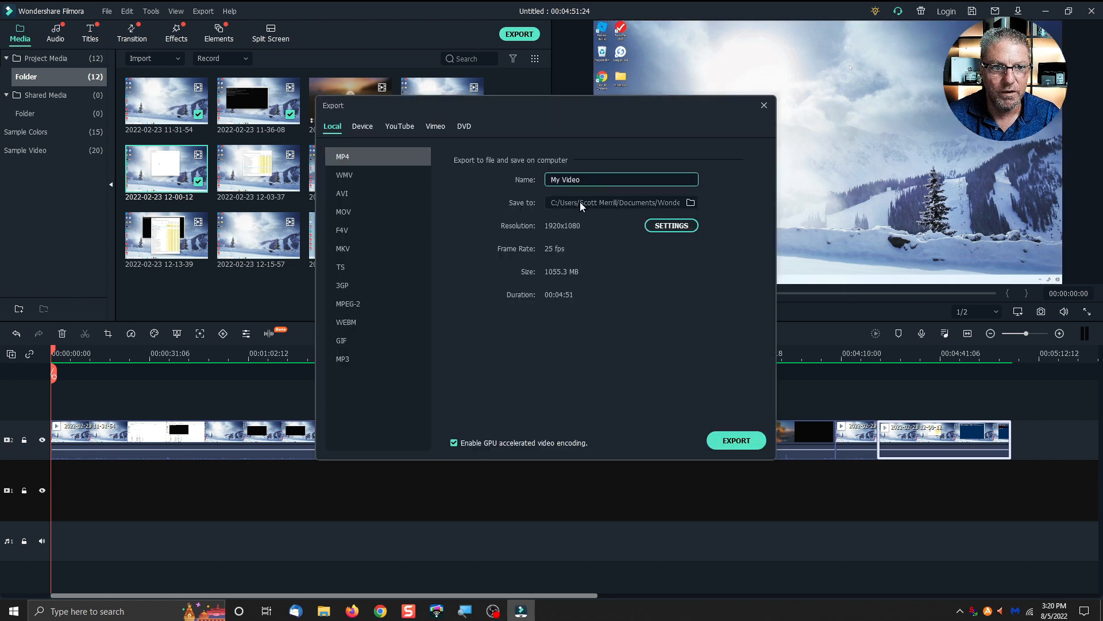
{"action": "type", "text": "test 1"}
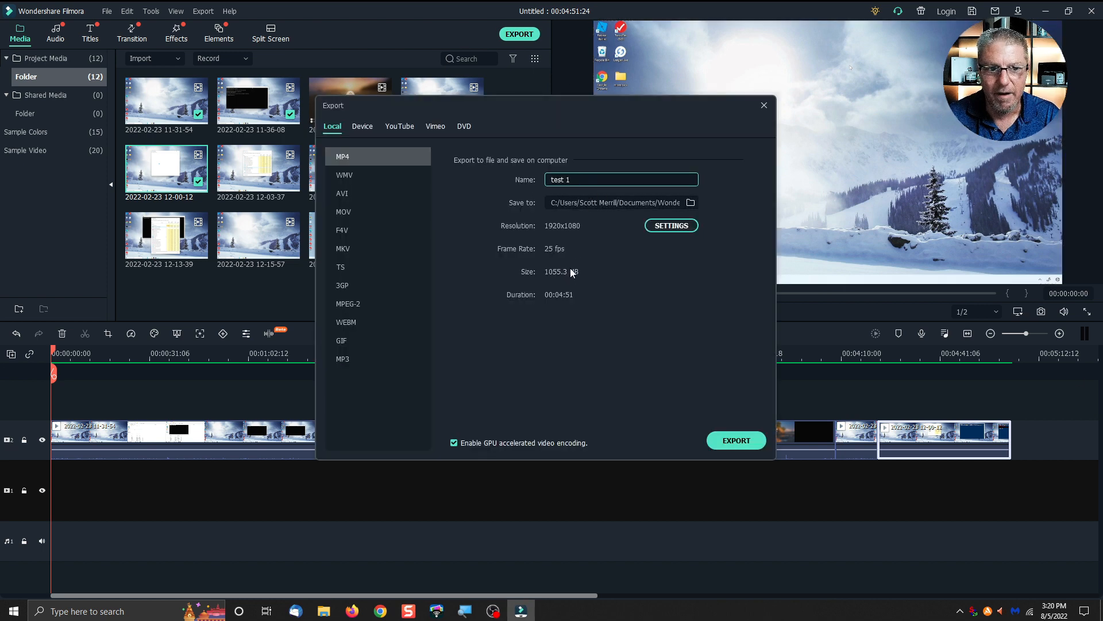
{"action": "type", "text": "Y:/working"}
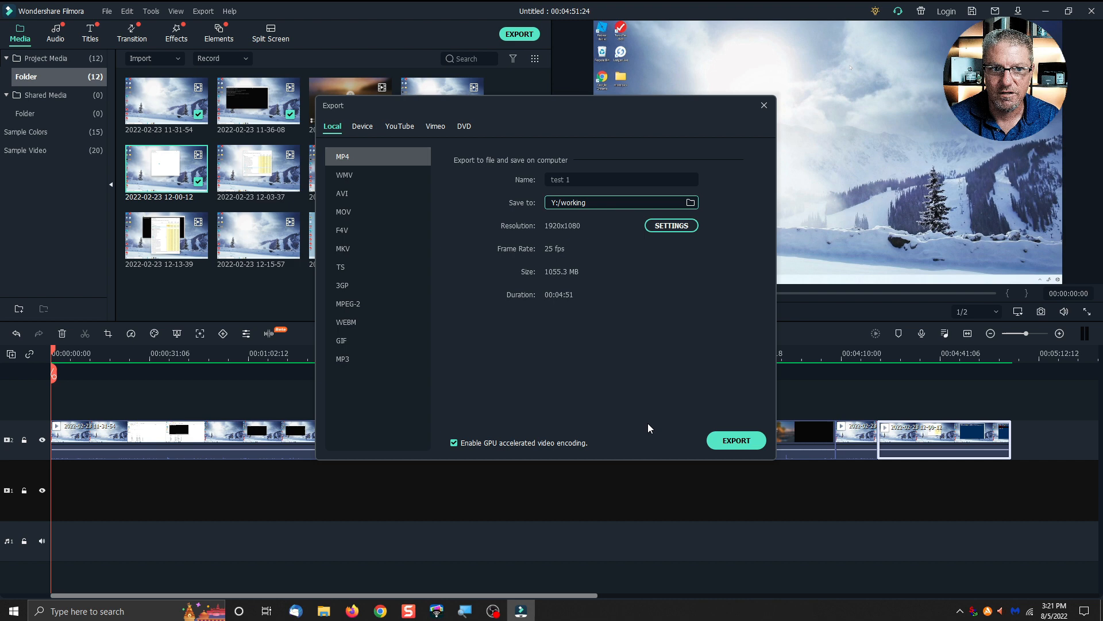
{"action": "left_click", "coordinate": [736, 441]}
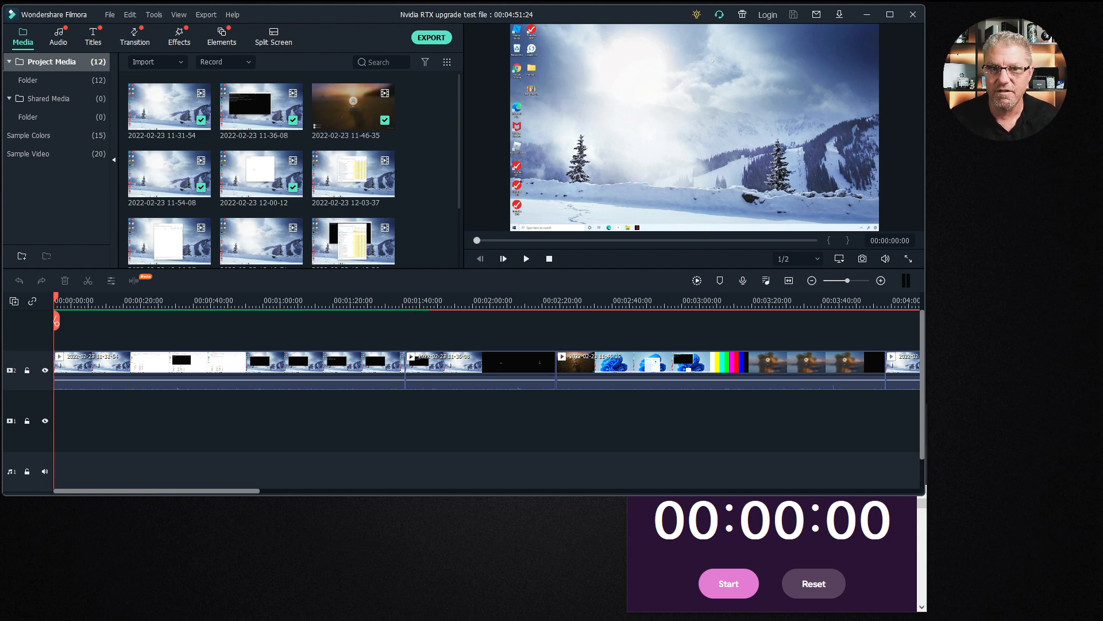
Export again as 'test video with Nvidia RTX 2060 KO' to Y:/working.
{"action": "left_click", "coordinate": [431, 37]}
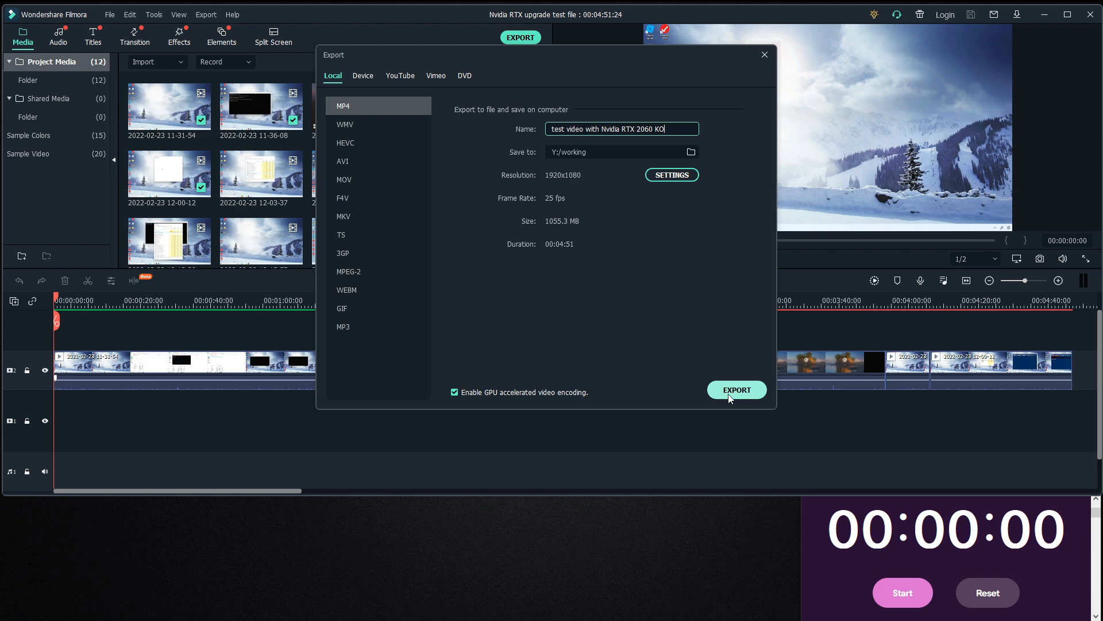
{"action": "mouse_move", "coordinate": [734, 399]}
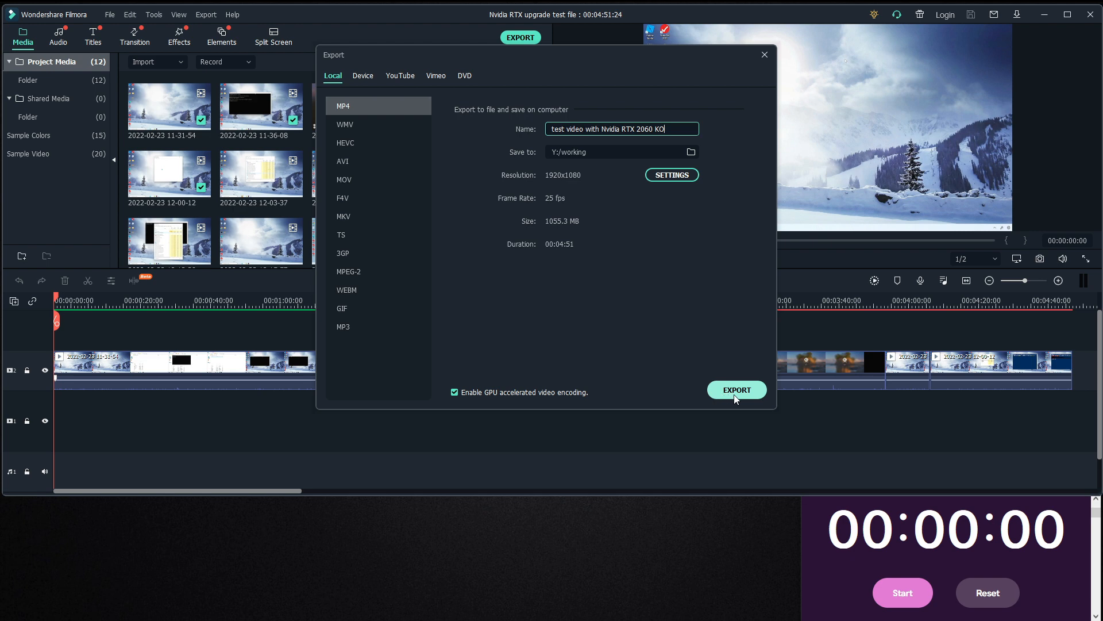
{"action": "left_click", "coordinate": [735, 390]}
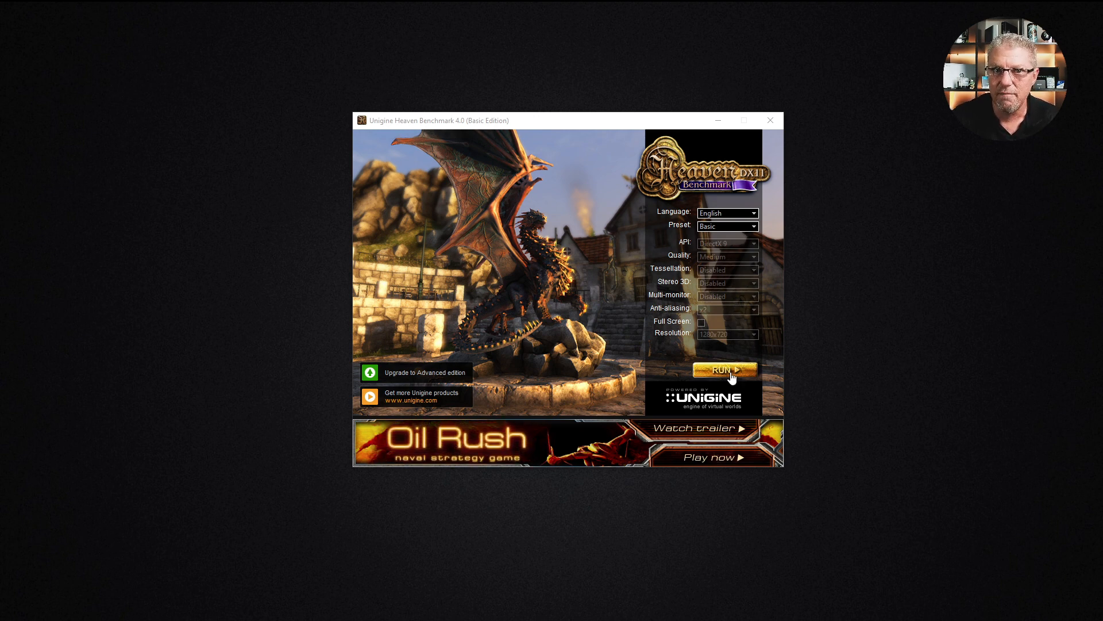
Run the benchmark scene on the new card, then quit back to the launcher.
{"action": "left_click", "coordinate": [725, 371]}
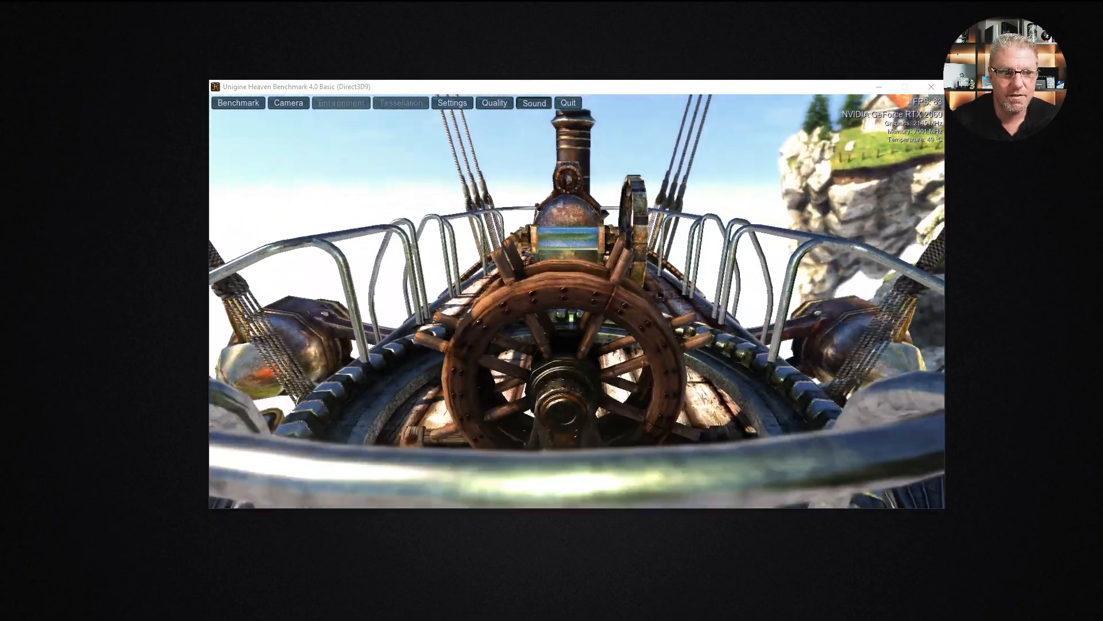
{"action": "left_click", "coordinate": [568, 102]}
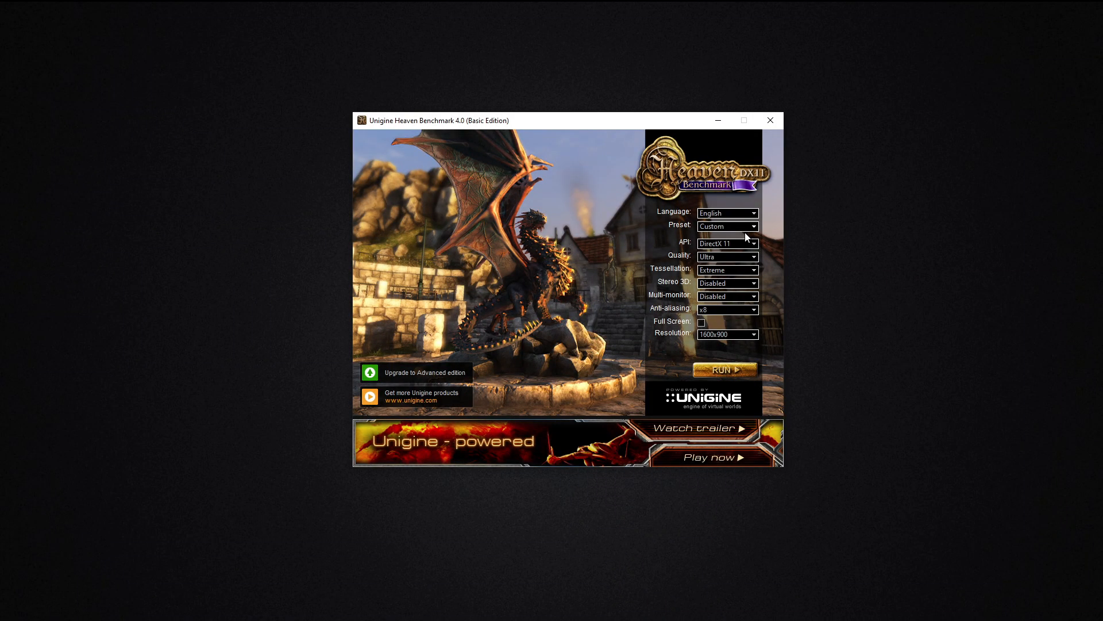
Set Ultra quality with x8 anti-aliasing at 1920x1080 and launch the benchmark.
{"action": "left_click", "coordinate": [751, 256]}
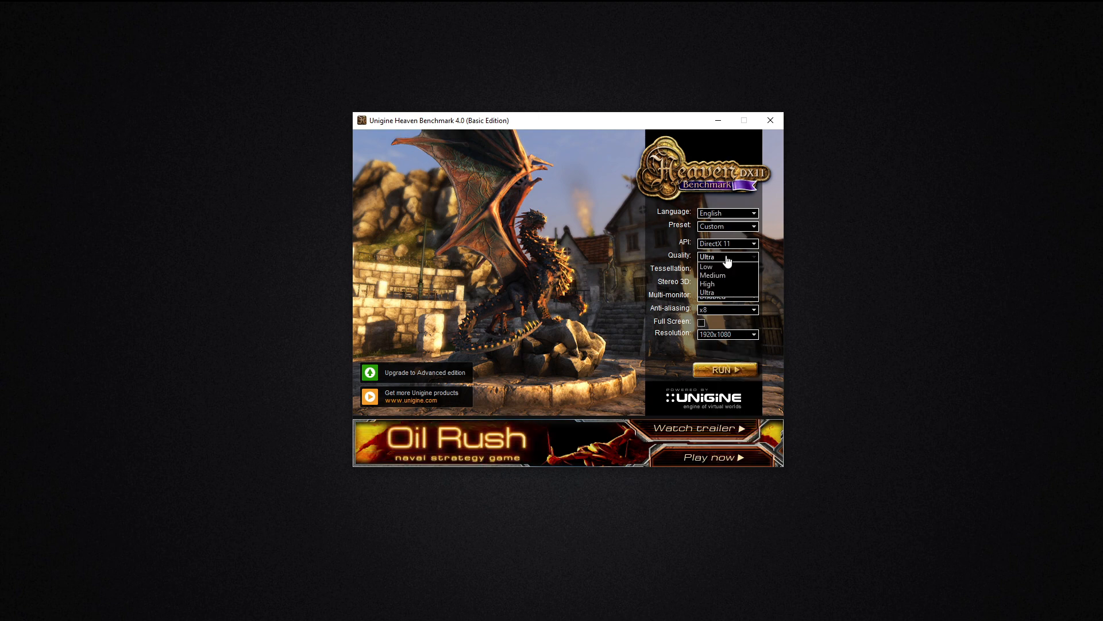
{"action": "left_click", "coordinate": [728, 309]}
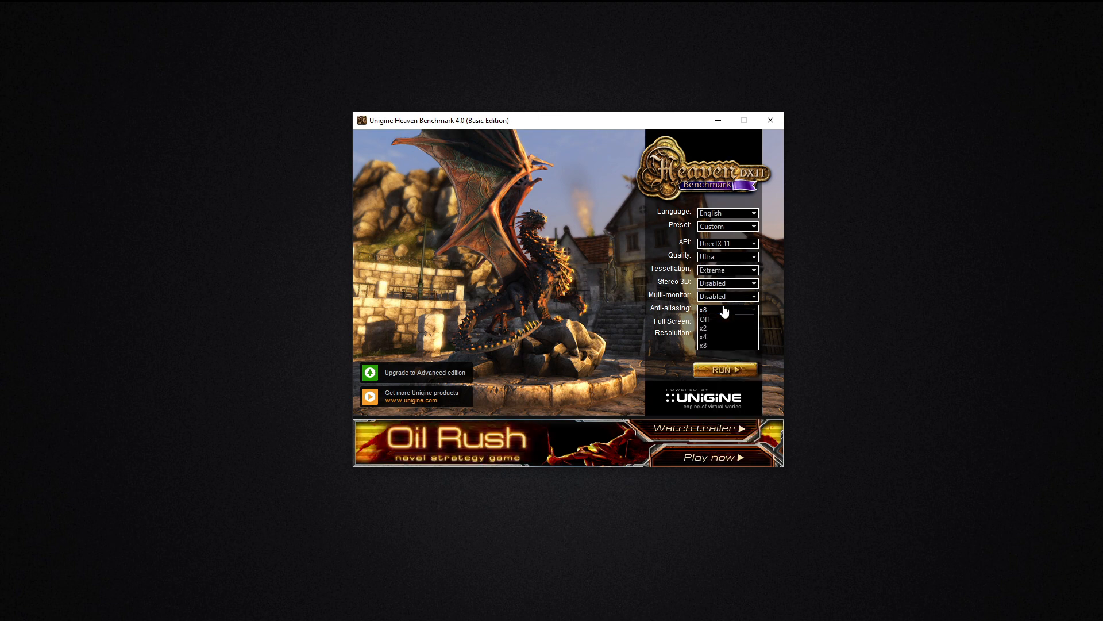
{"action": "left_click", "coordinate": [724, 310]}
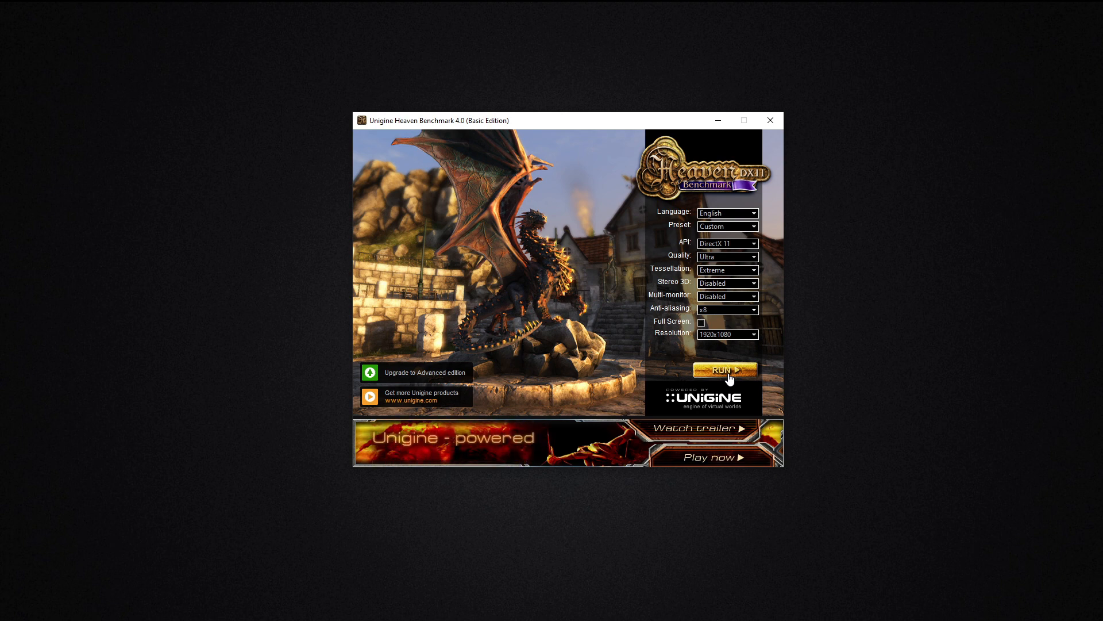
{"action": "left_click", "coordinate": [725, 371]}
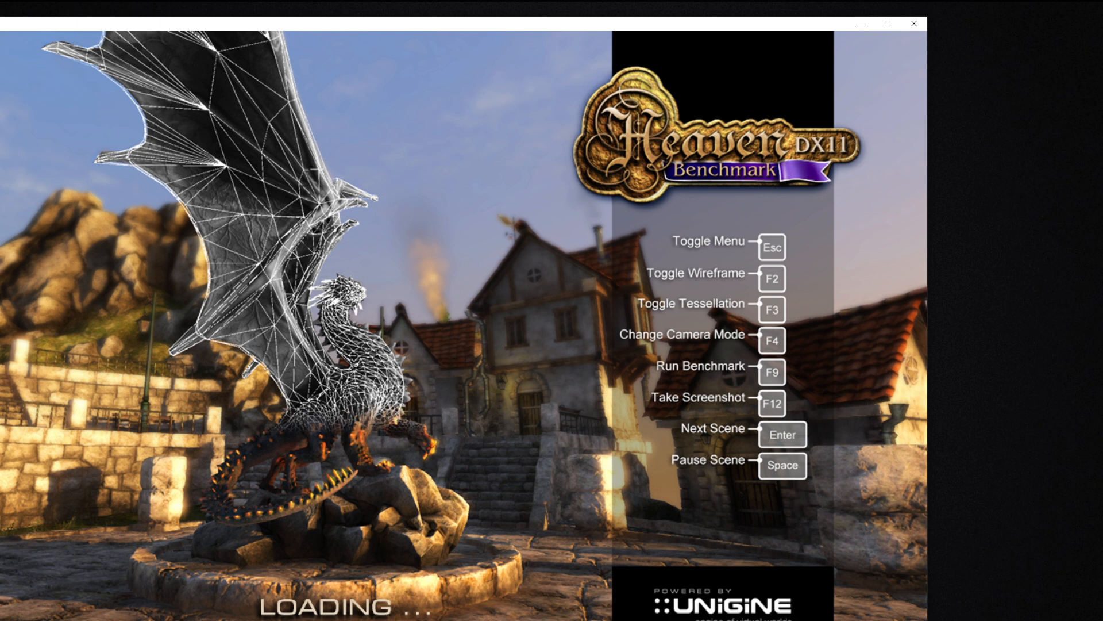